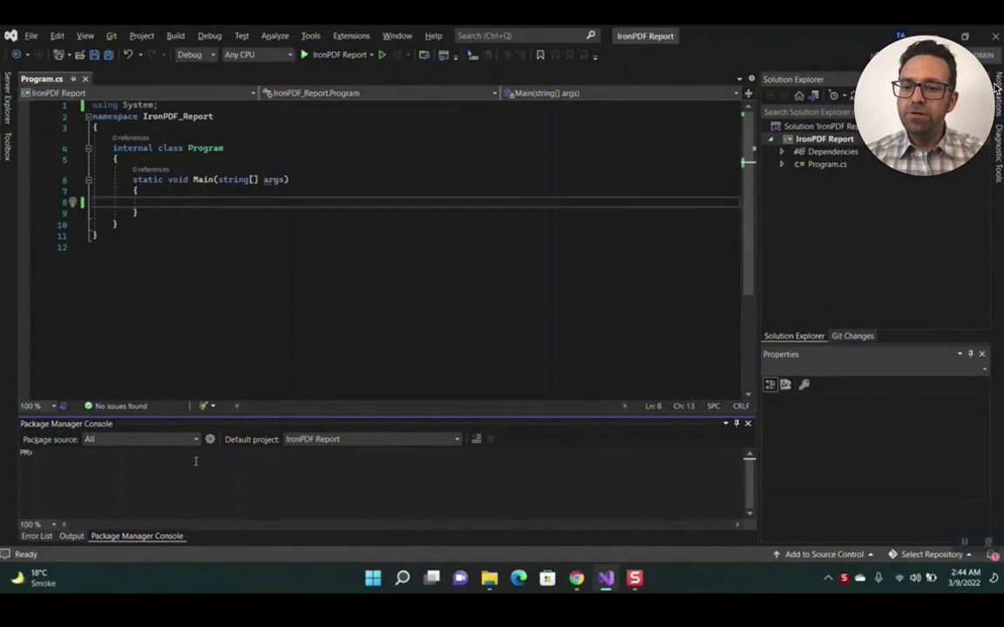
Step: Run Install-Package IronPdf in the Package Manager Console and return to Program.cs
text(install-)
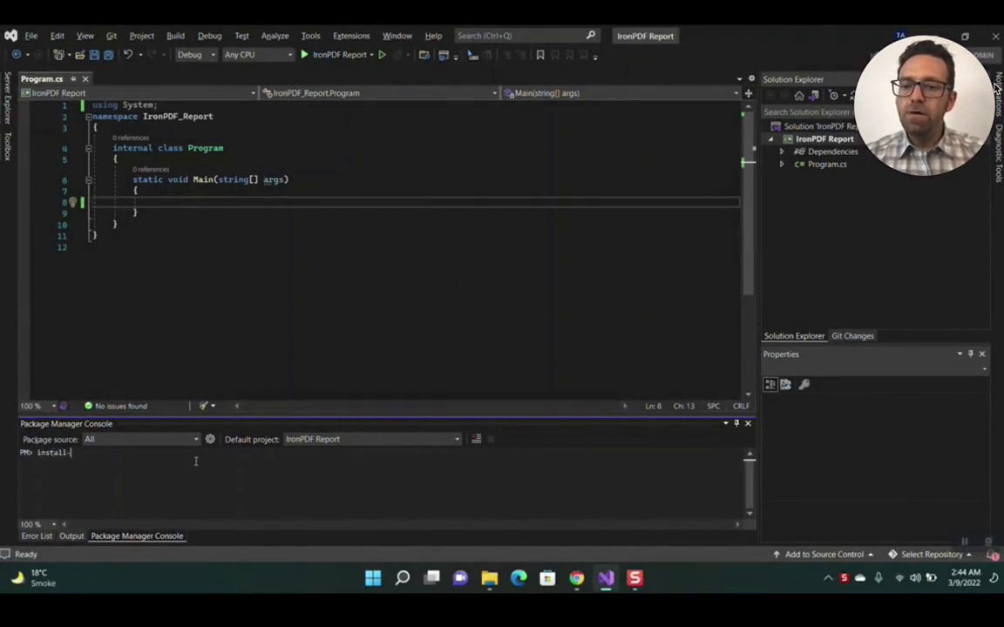
text(package Iro)
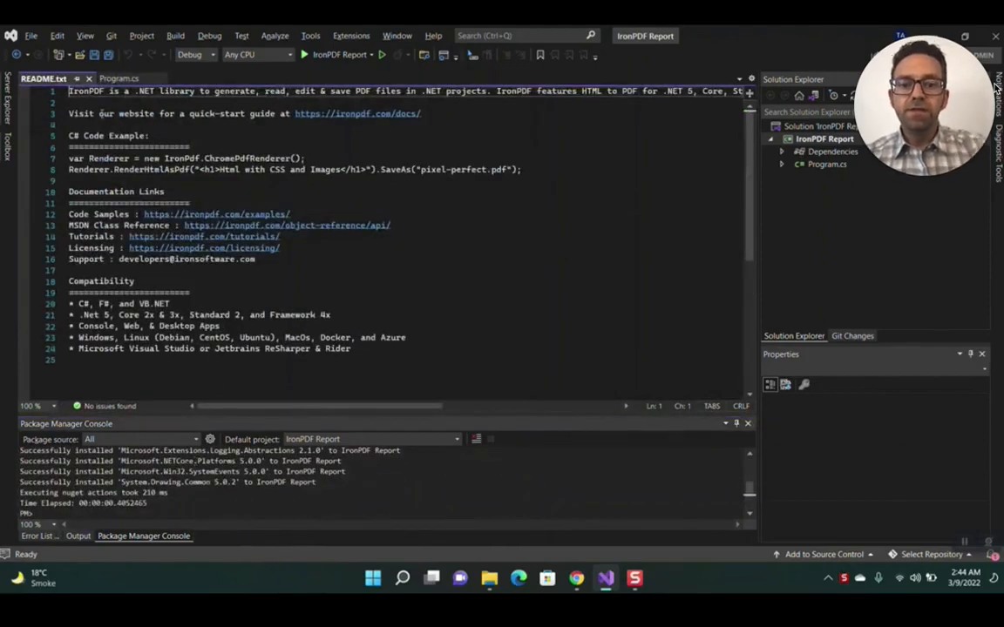
click(111, 79)
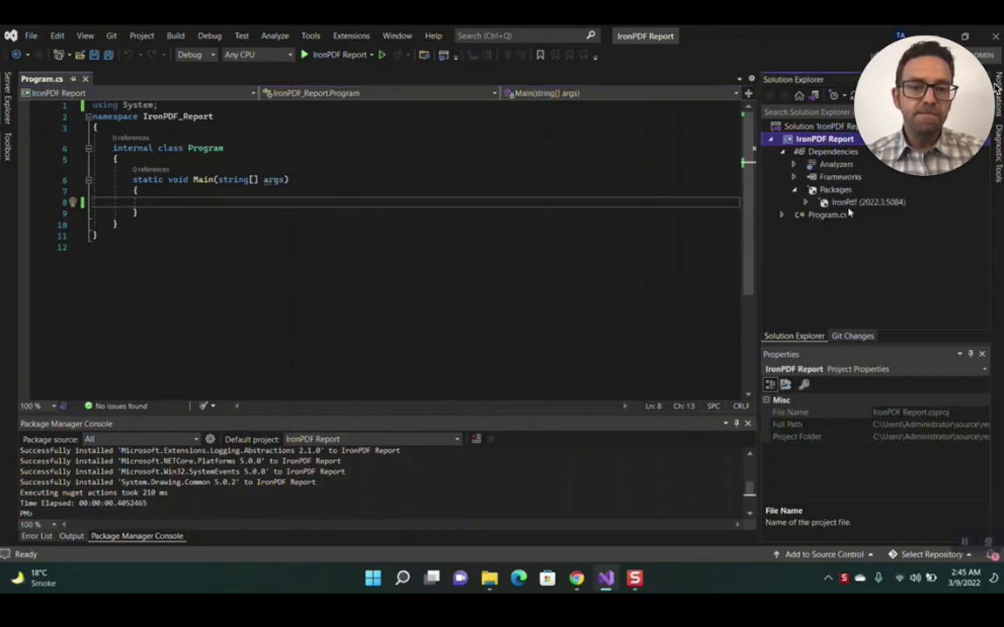
Step: Add a 'using IronPdf;' directive at the top of Program.cs
click(862, 202)
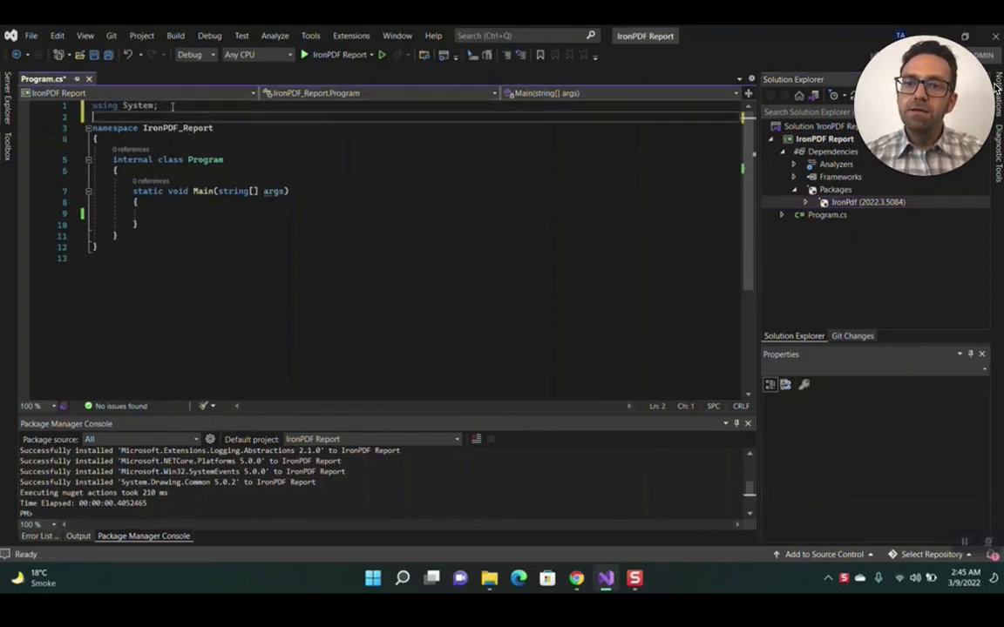
text(using IronPdf;)
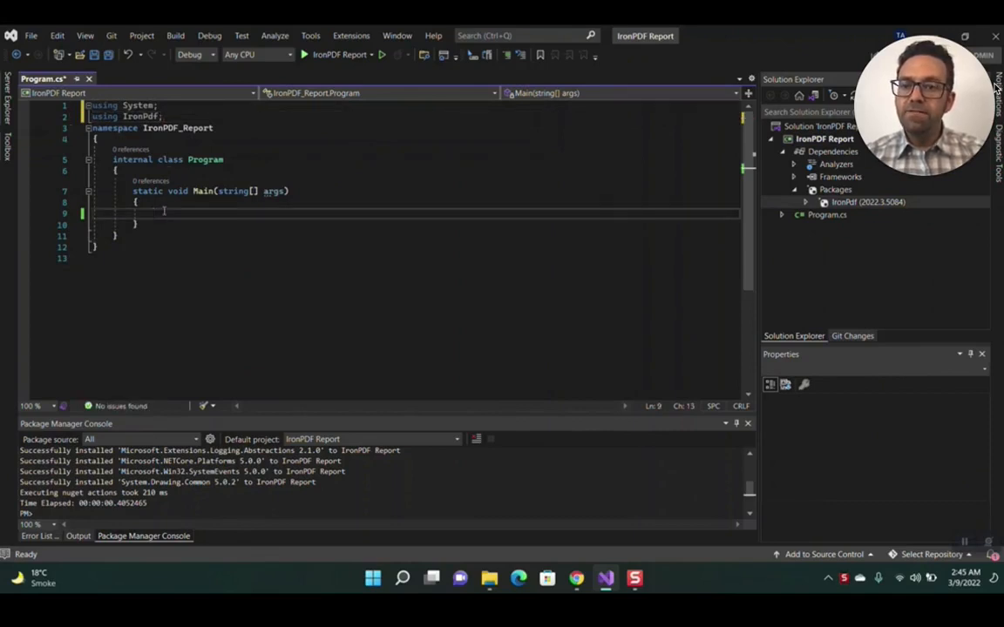
Step: In Main declare 'var Renderer = new IronPdf.ChromePdfRenderer();' and begin the next Renderer statement
text(var Ren)
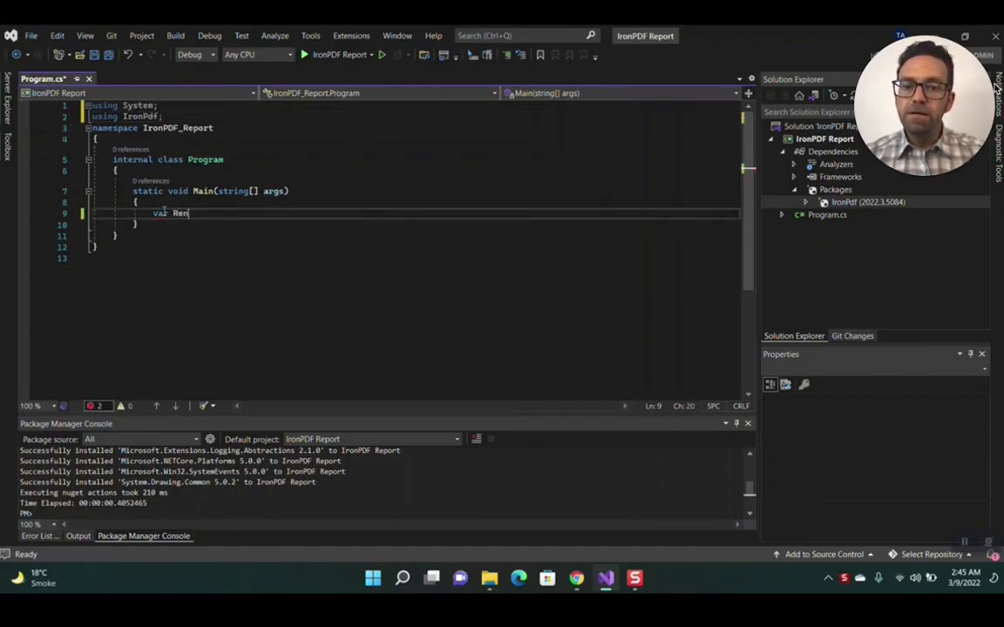
text(derer = new)
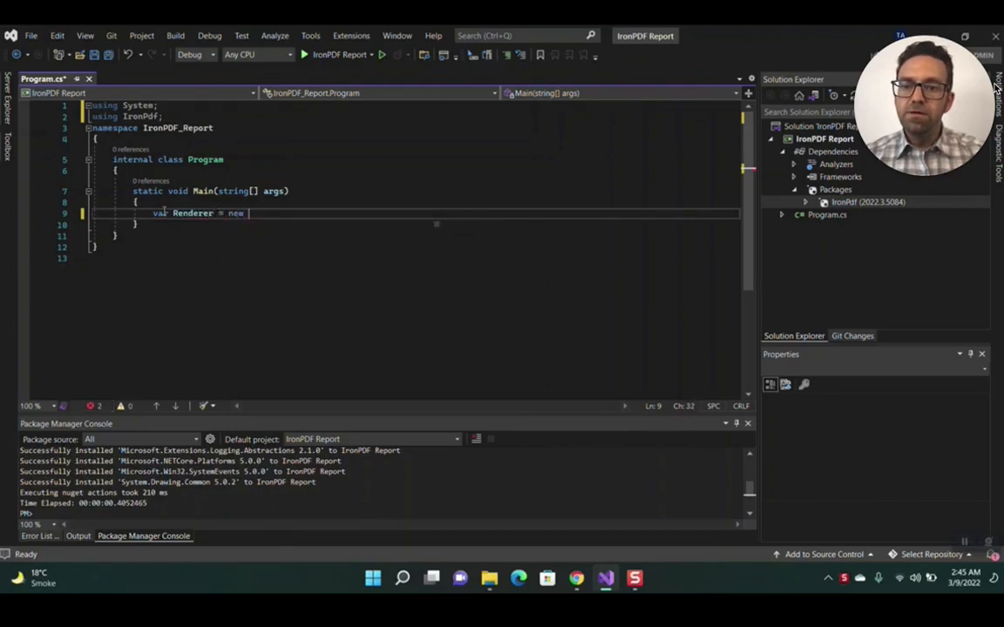
text(IronPdf)
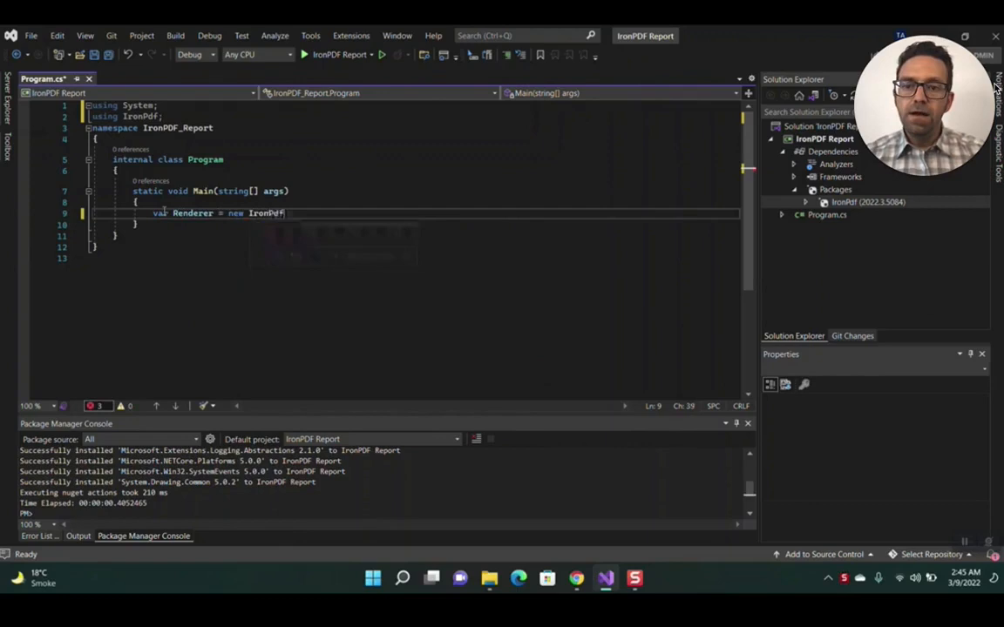
text(.)
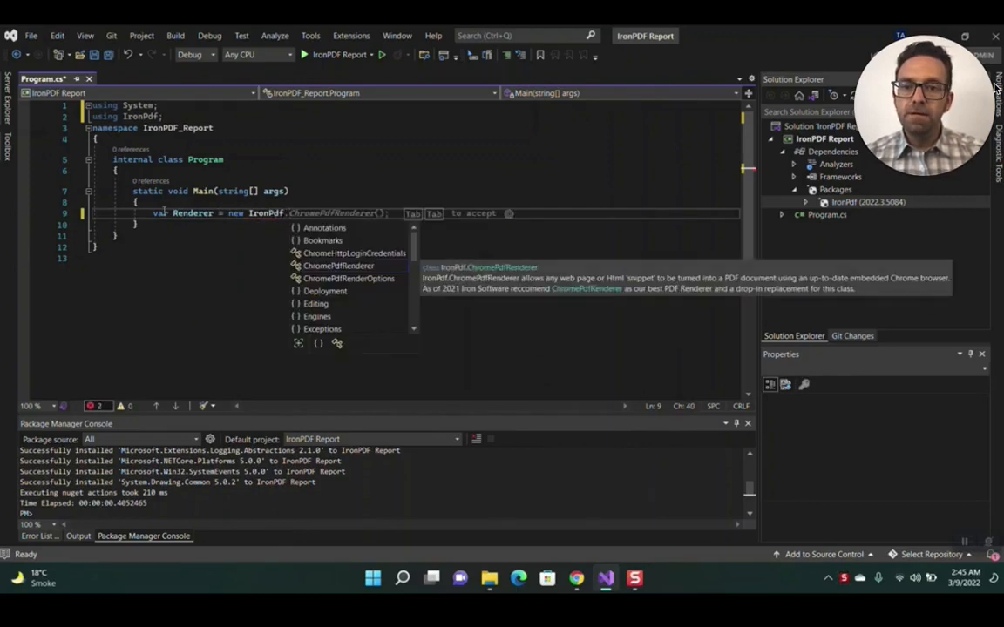
key(Tab)
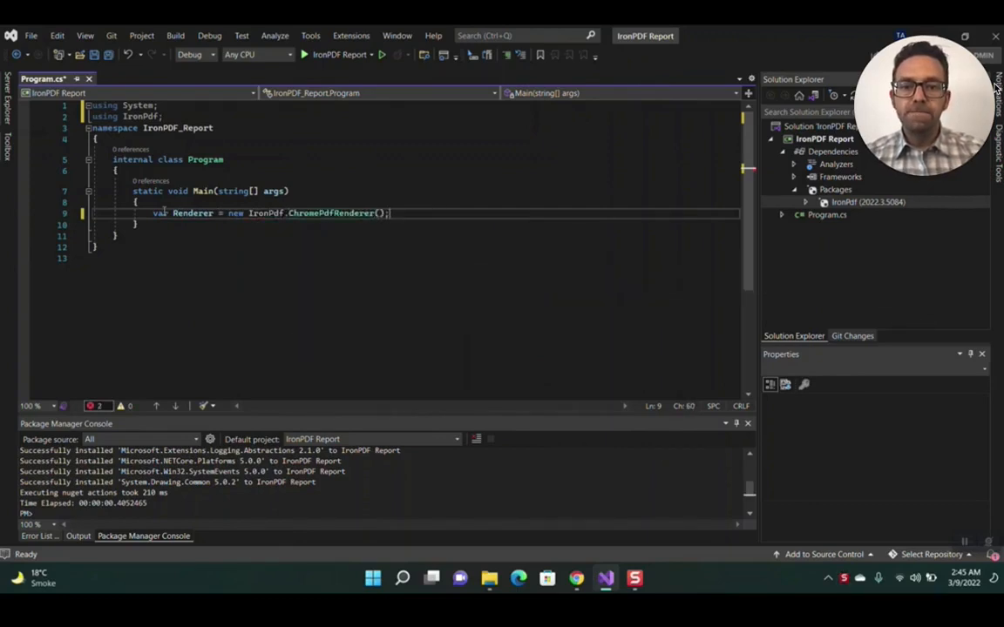
key(Enter)
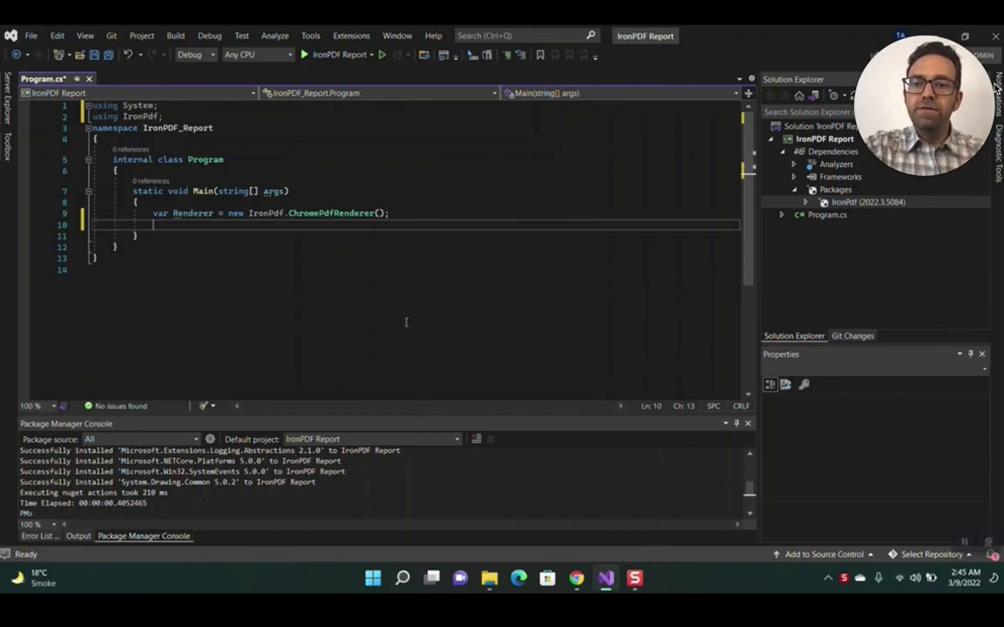
mouse_move(405, 309)
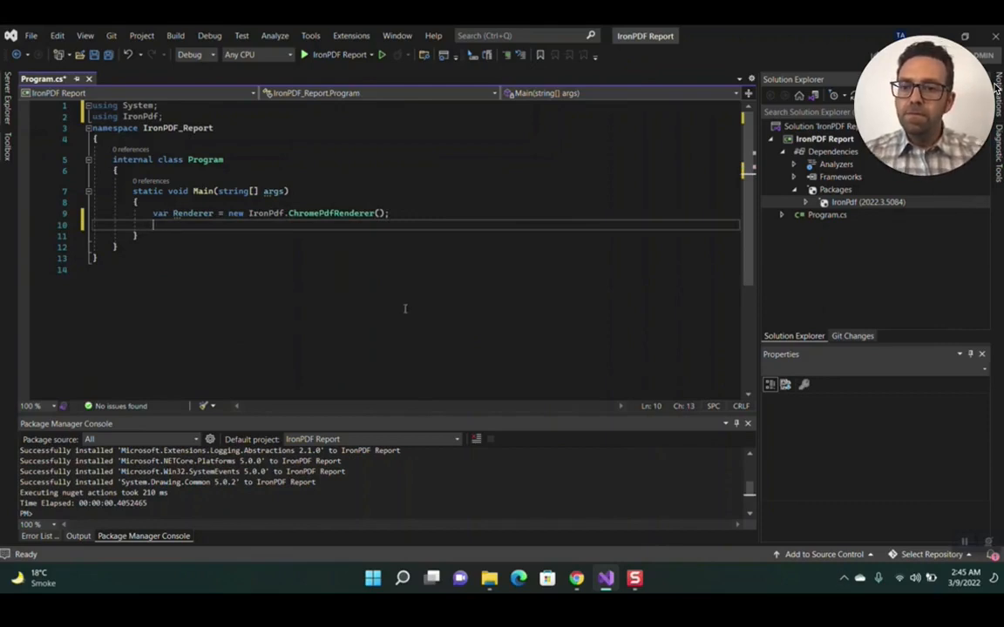
text(Renderer)
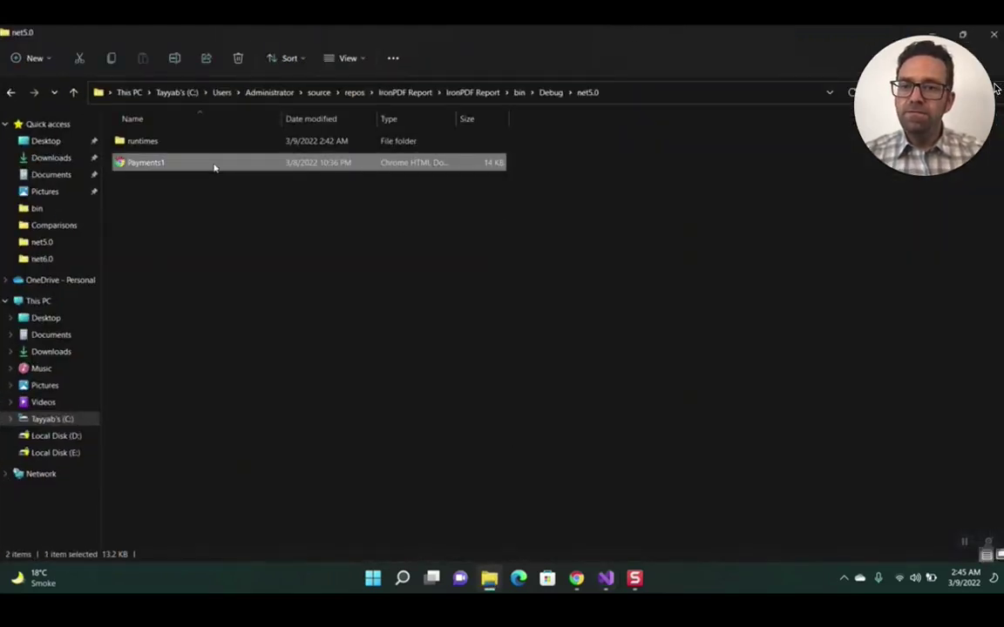
Step: View Payments1.html from the net5.0 folder in Chrome as the incoming-payment report
double_click(146, 162)
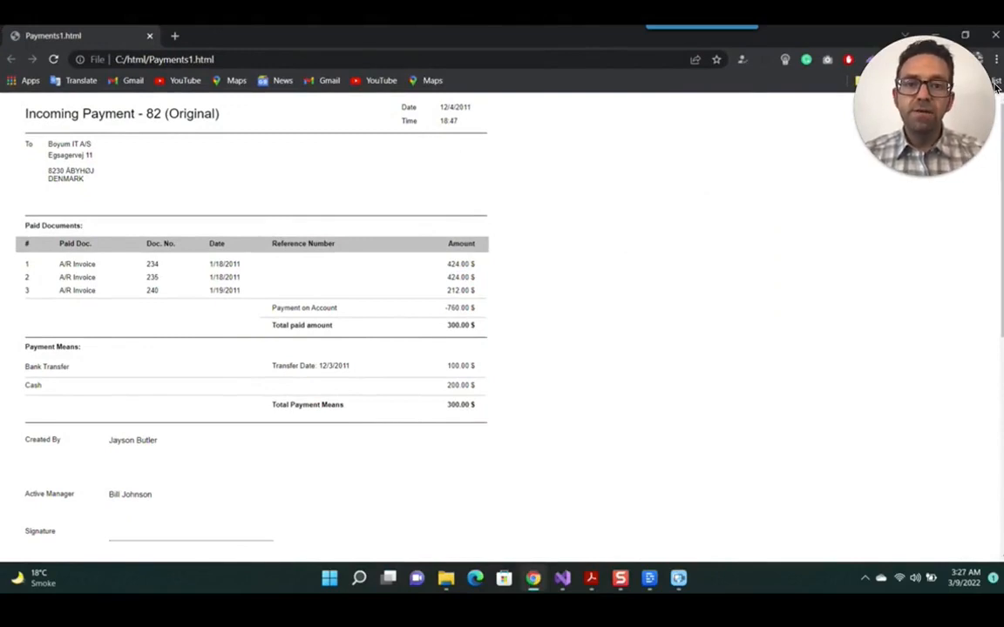
scroll(down, 3)
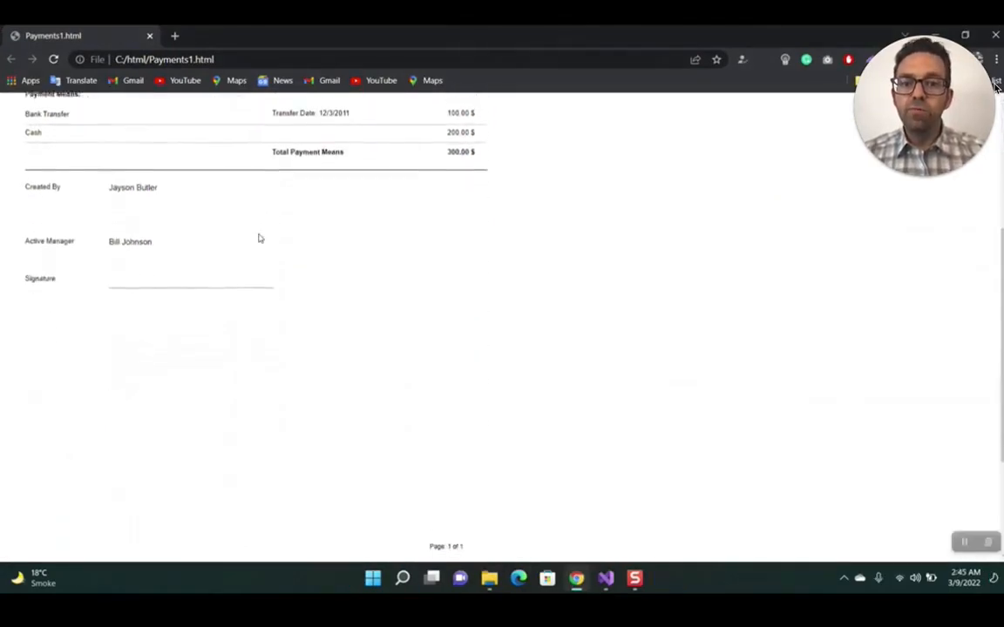
scroll(up, 3)
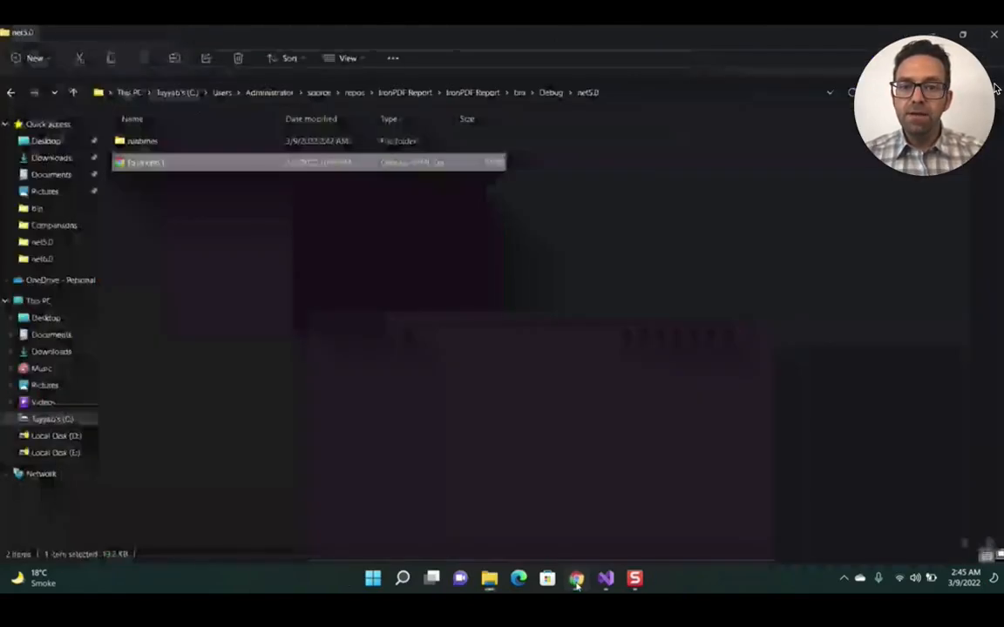
Step: Write Renderer.RenderHtmlFileAsPdf("Payments1.html").SaveAs("PaymentReport.pdf"); after the renderer declaration
click(603, 578)
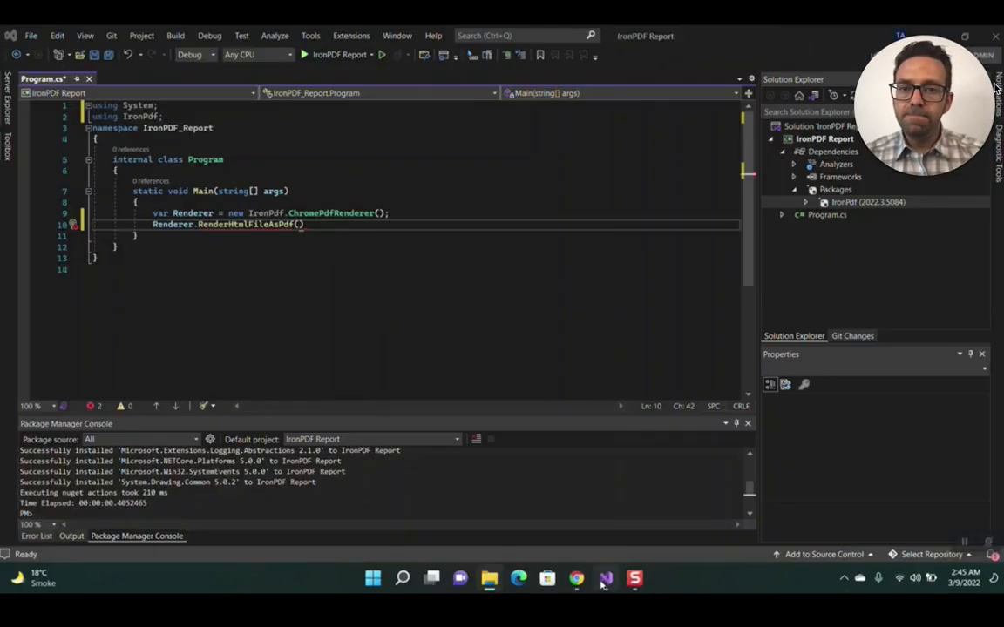
text("Payments1.html)
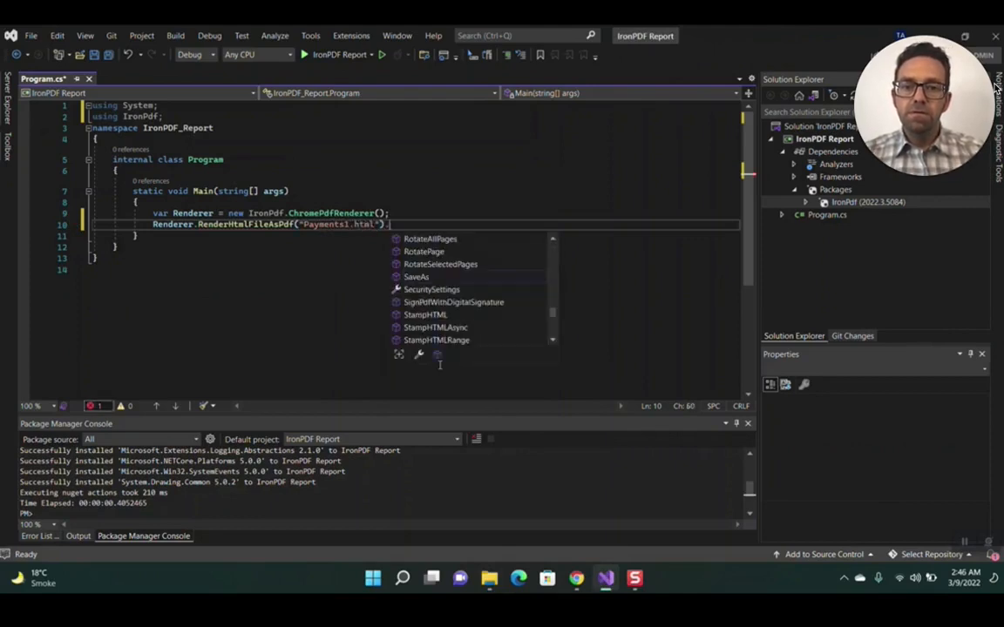
text(.SaveAs()
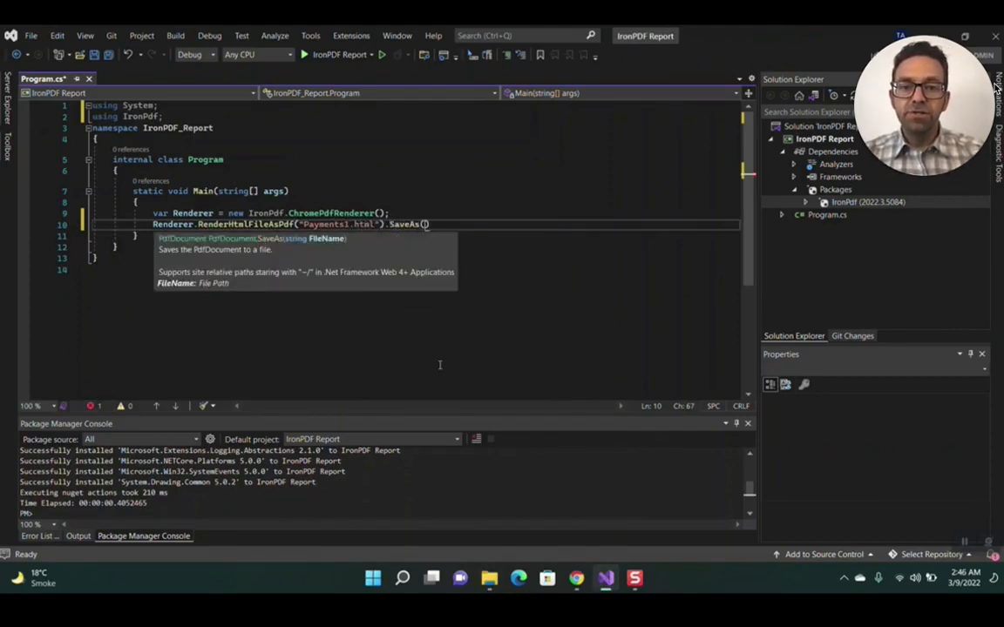
text("")
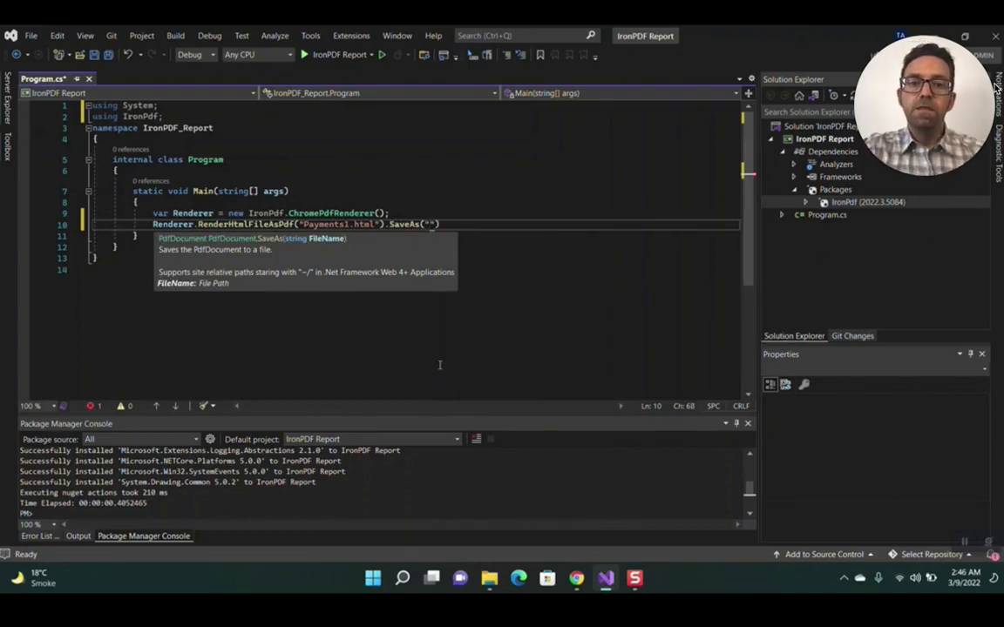
text(PaymentReport.pdf)
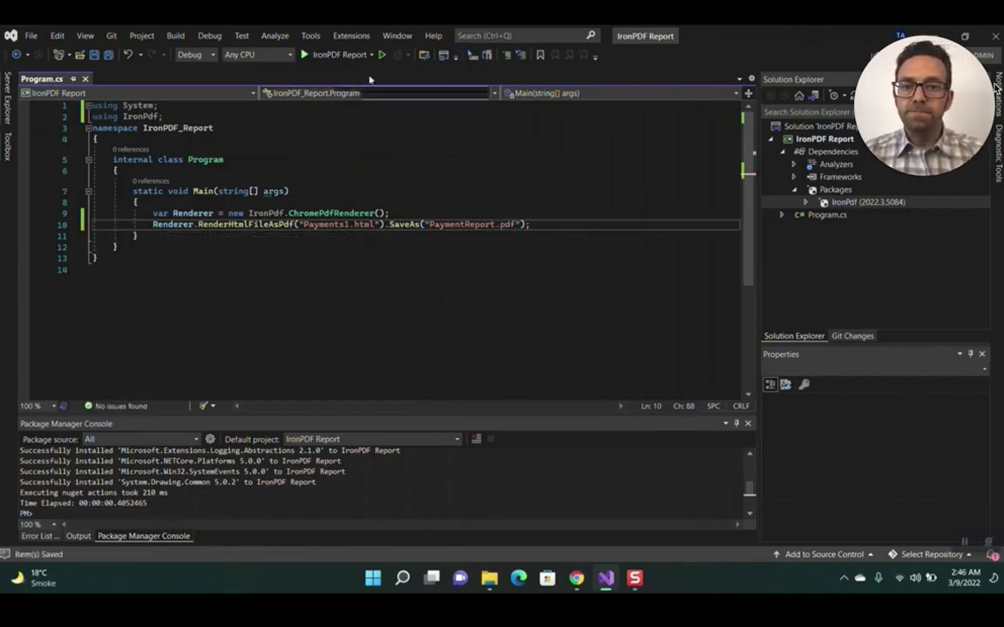
Step: Build and run the console app, then go to the net5.0 output folder
click(304, 56)
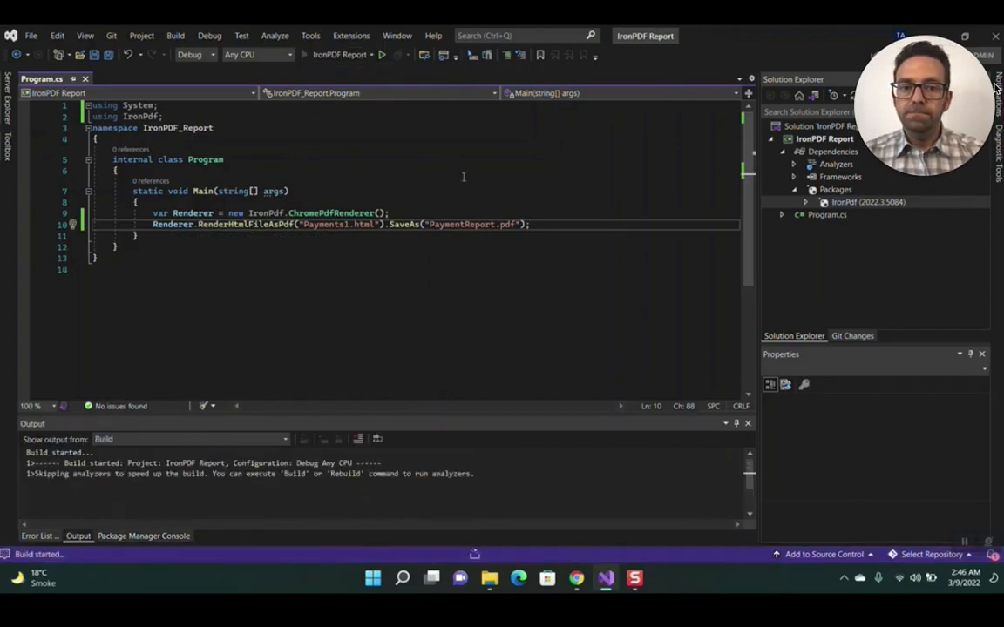
click(388, 54)
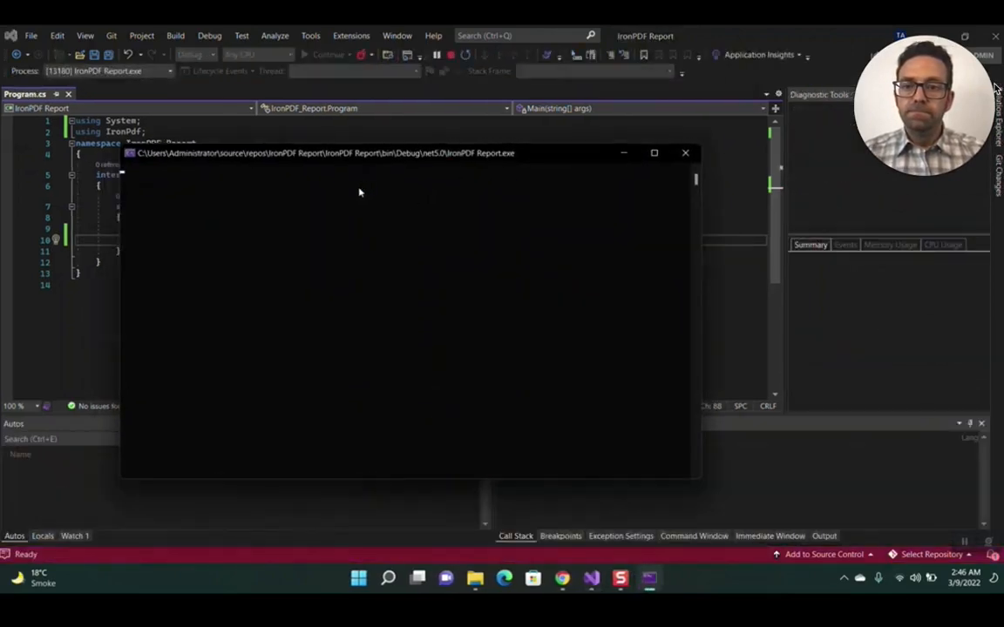
click(685, 153)
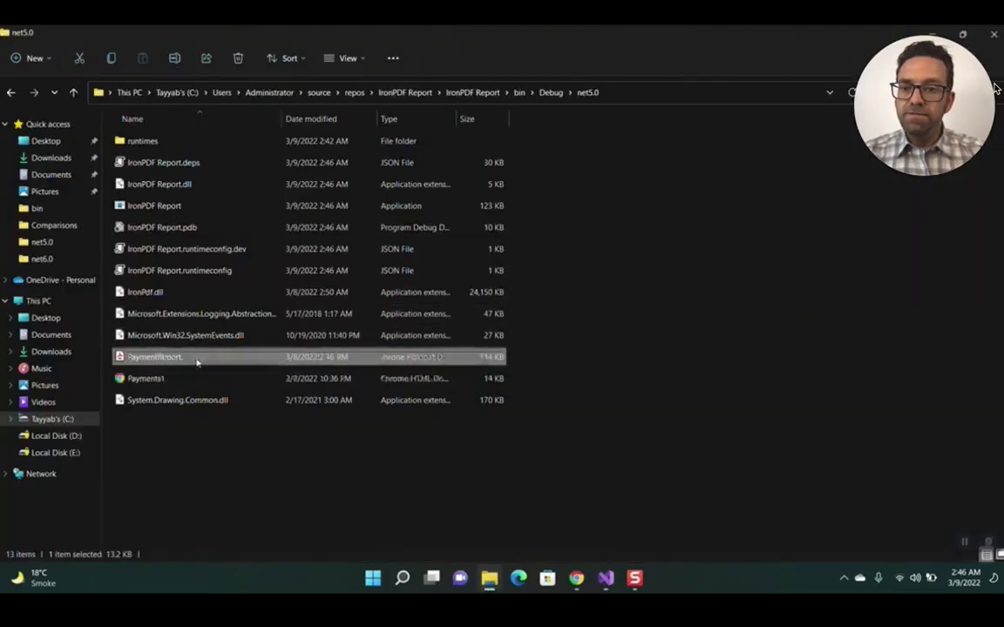
Step: View the generated PaymentReport.pdf in Acrobat showing the rendered payment report
double_click(157, 362)
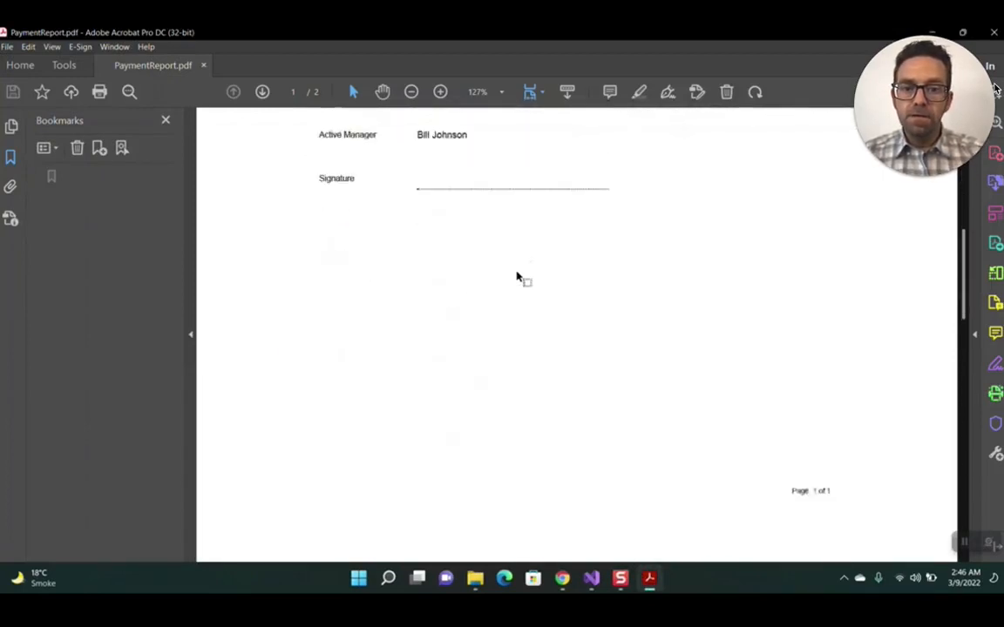
scroll(down, 3)
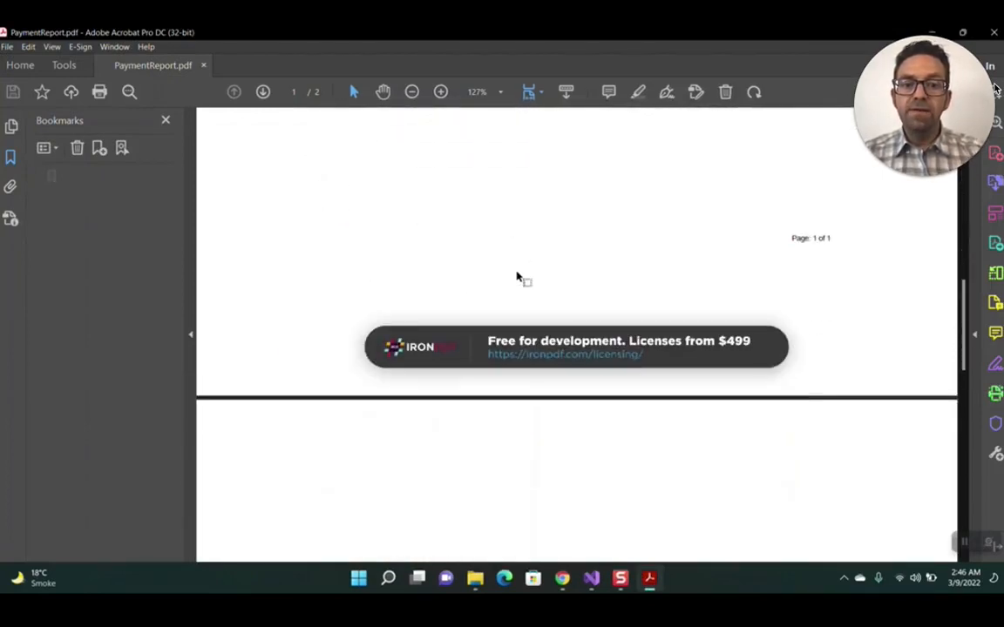